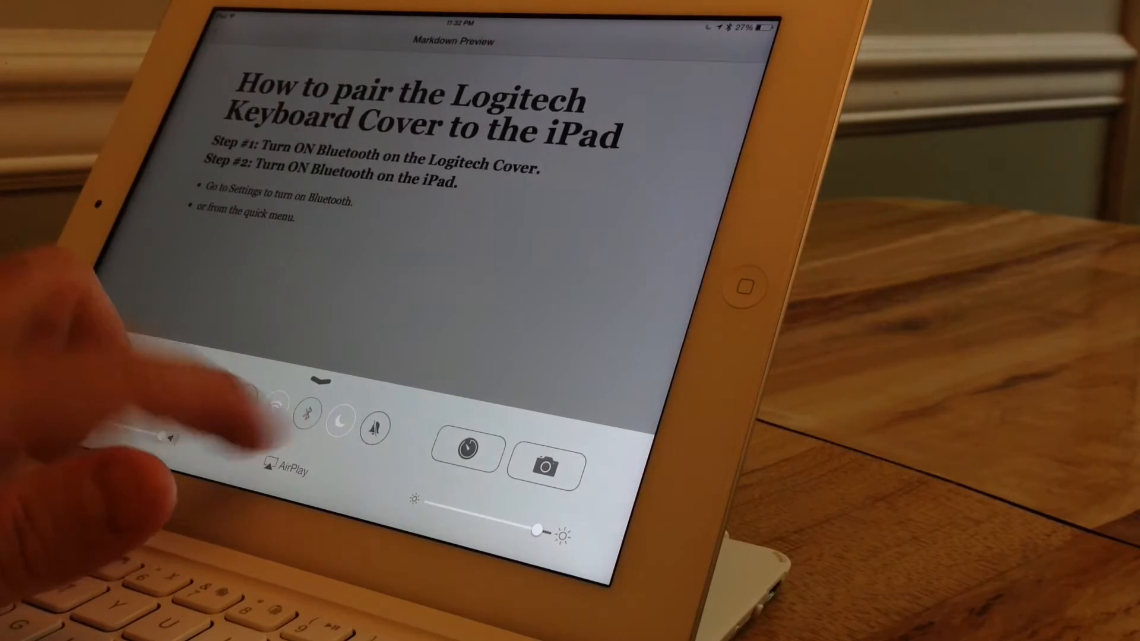
Switch on Bluetooth from the Control Center toggle.
{"action": "left_click", "coordinate": [308, 413]}
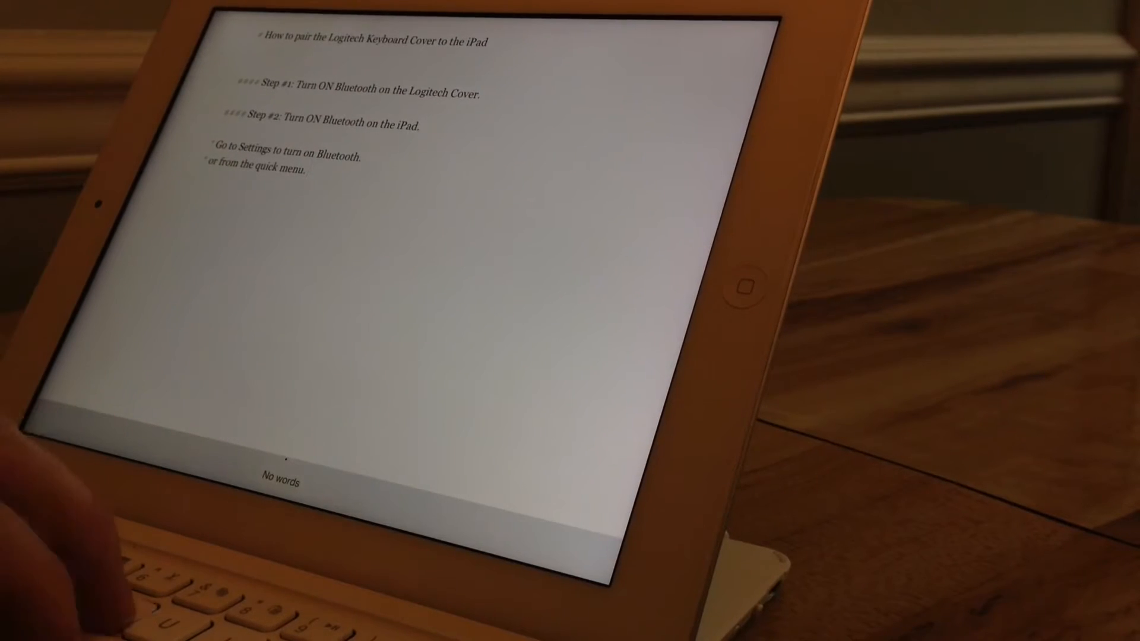
Type three lines of test characters, e.g. 'ytty yt hyh yhy hy', into the Byword notes.
{"action": "type", "text": "ytty yt hyh yhy hy"}
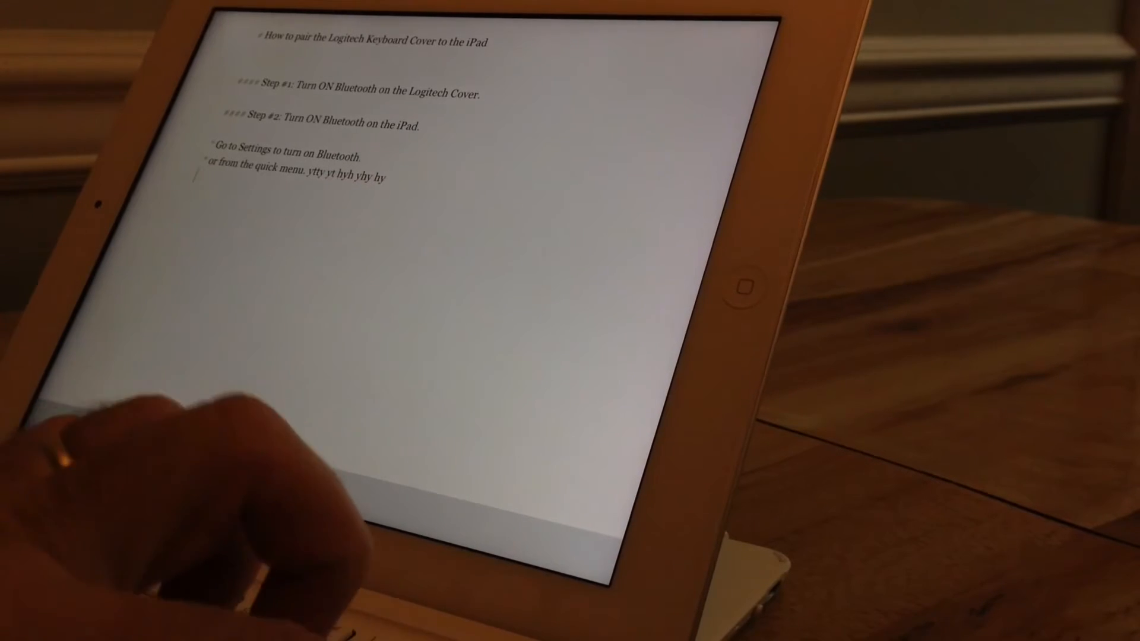
{"action": "type", "text": "hhtr t t gtg tgt"}
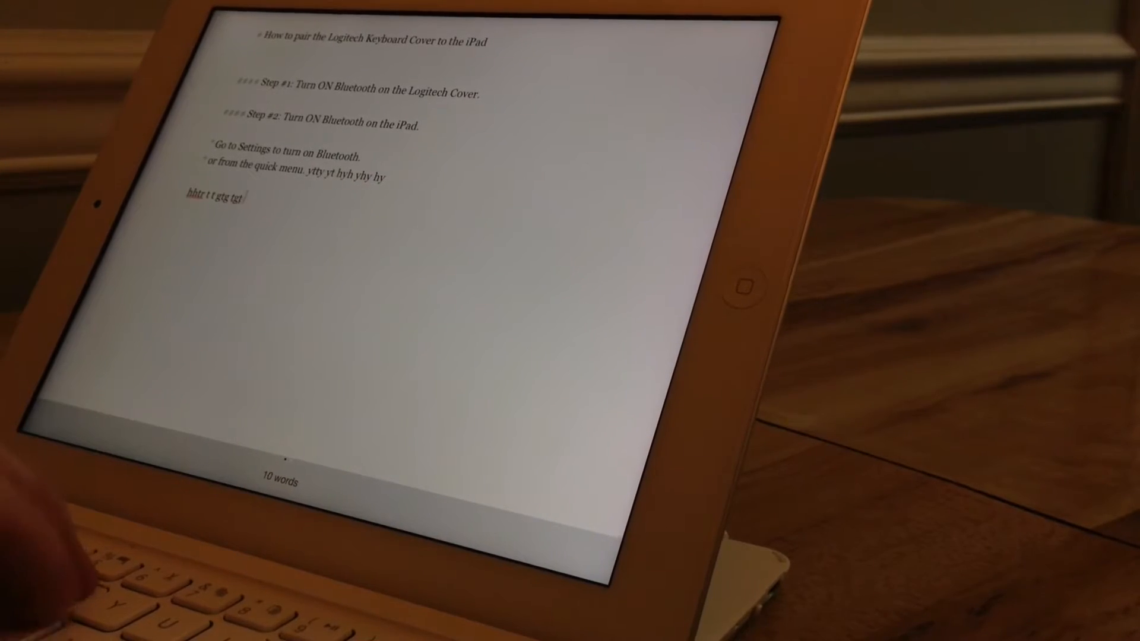
{"action": "type", "text": "rtgtrgrtgwgtrt"}
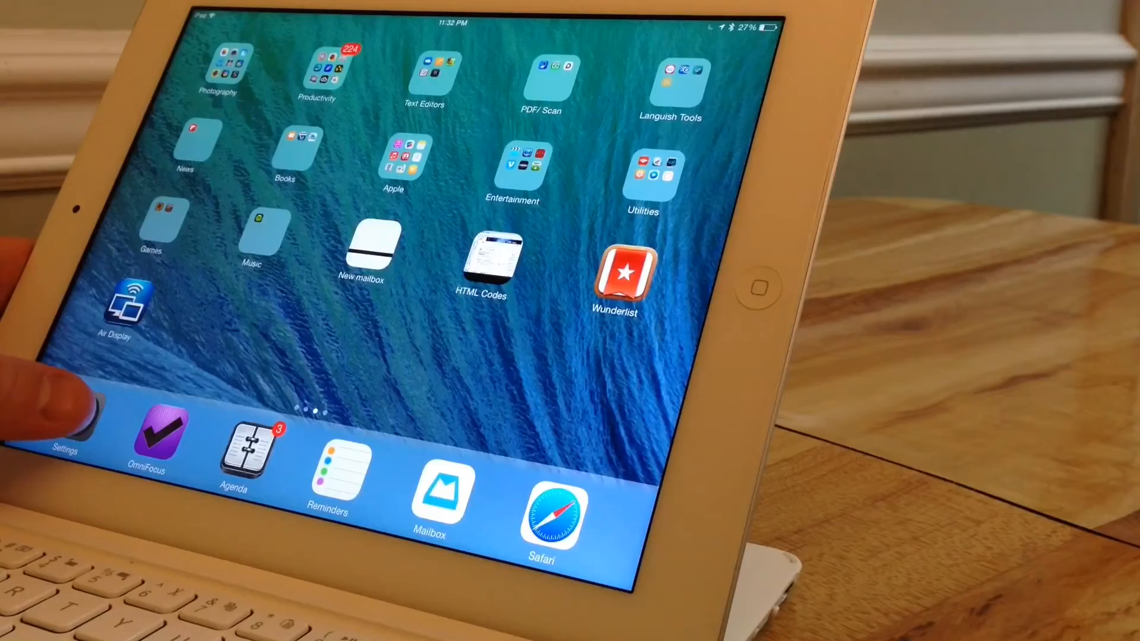
In Settings, toggle Bluetooth off and back on with the Logitech Ultrathin KB Cover listed.
{"action": "left_click", "coordinate": [62, 425]}
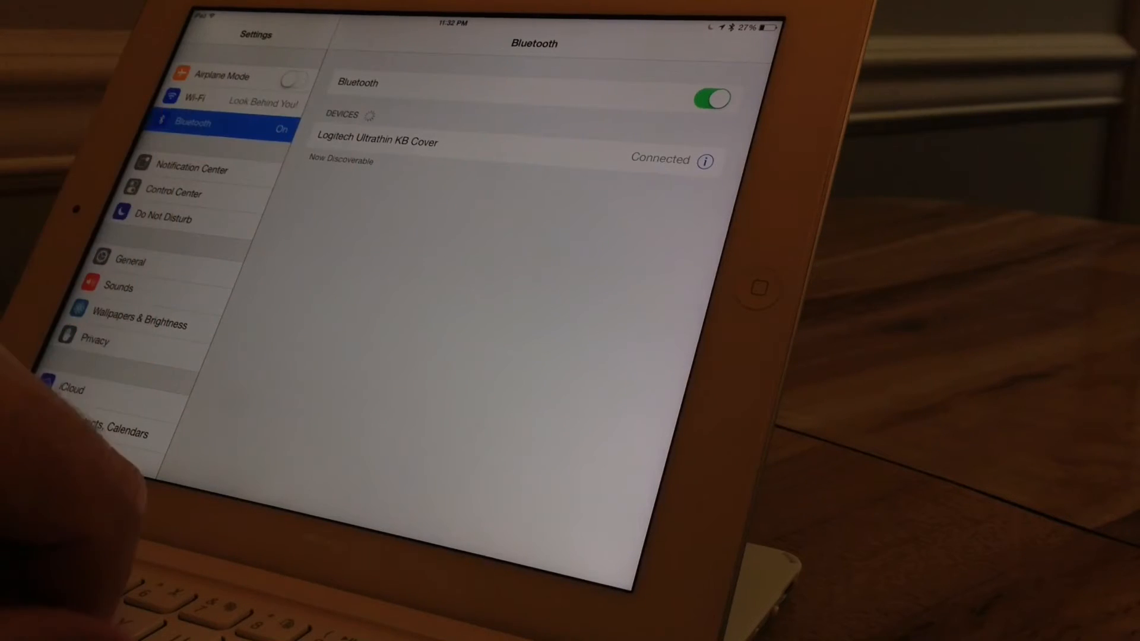
{"action": "left_click", "coordinate": [710, 99]}
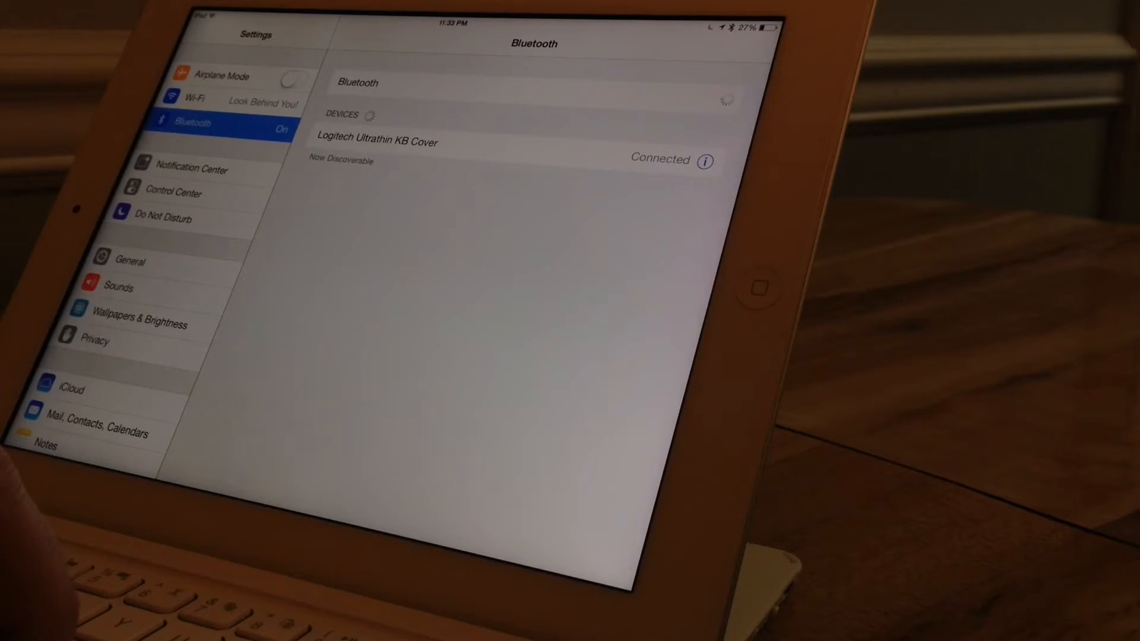
{"action": "left_click", "coordinate": [716, 100]}
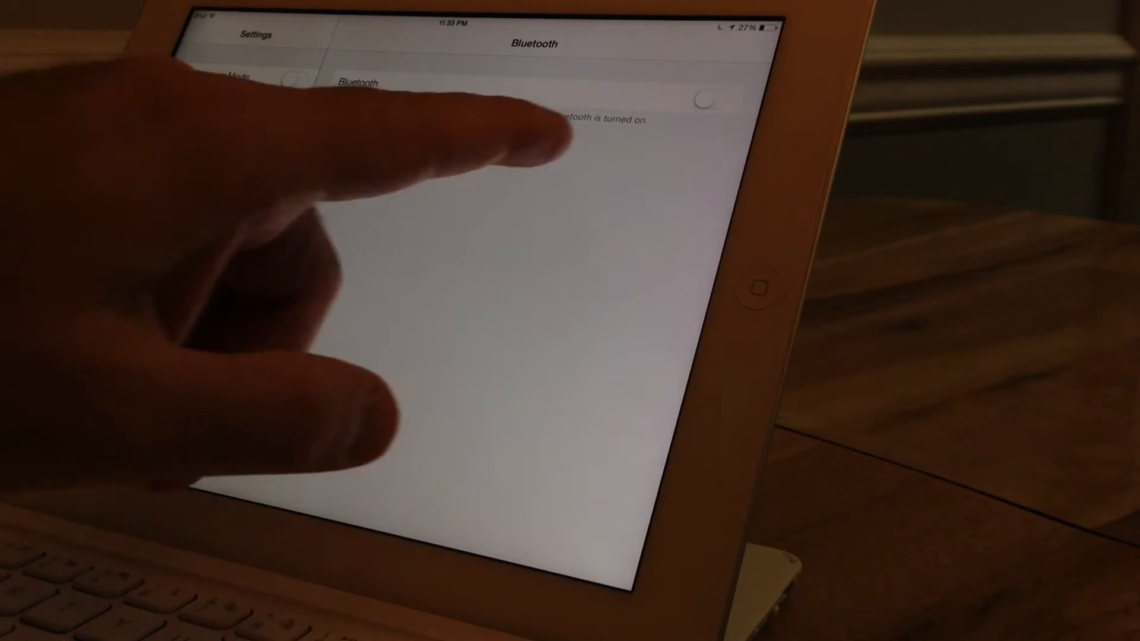
{"action": "left_click", "coordinate": [710, 99]}
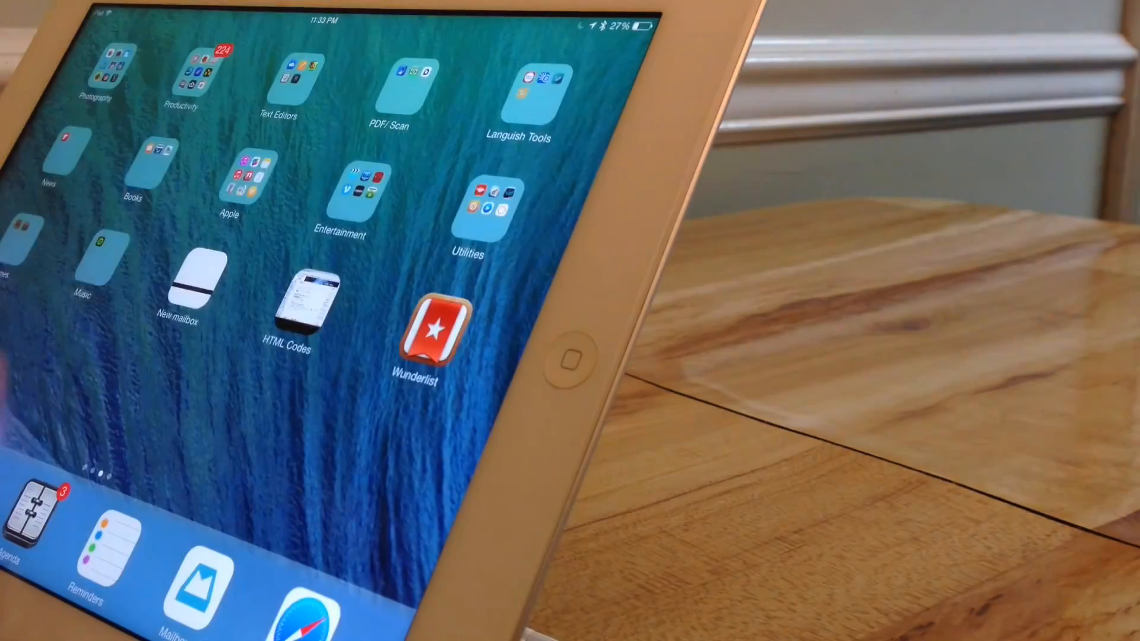
Swipe to the next Home Screen page and launch Byword from the Text Editors folder.
{"action": "scroll", "scroll_direction": "left", "scroll_amount": 3}
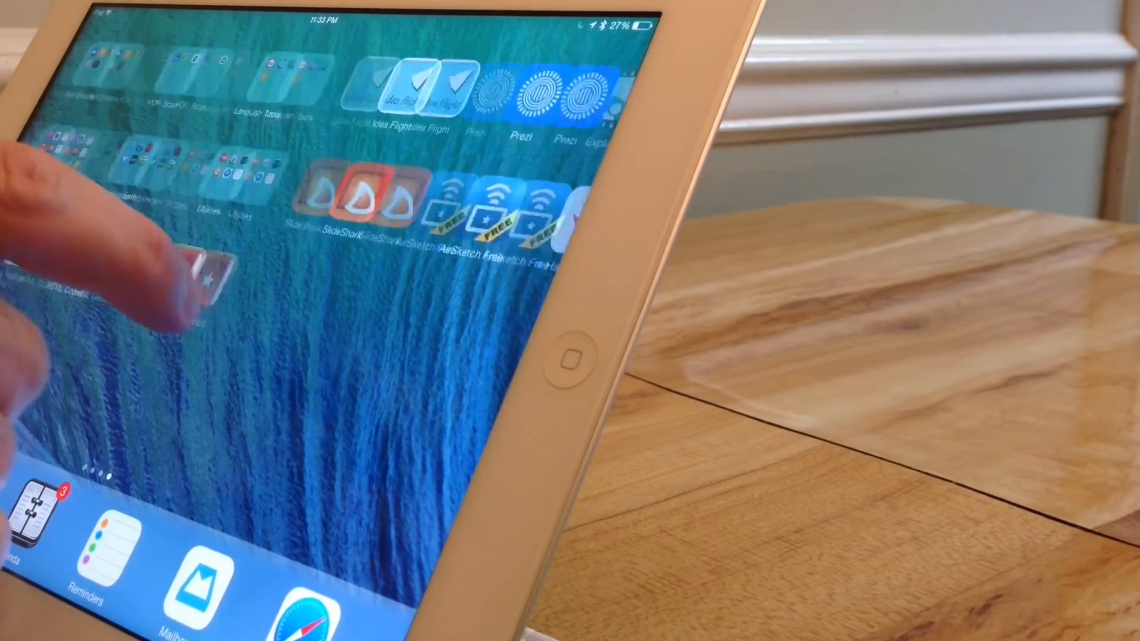
{"action": "left_click", "coordinate": [196, 269]}
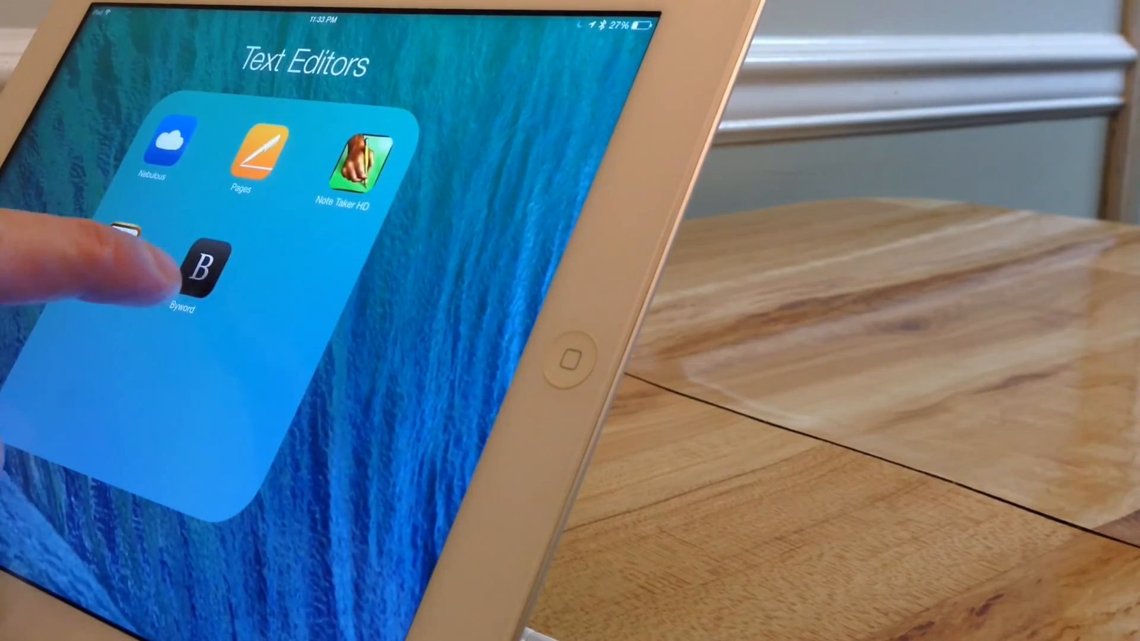
{"action": "left_click", "coordinate": [203, 273]}
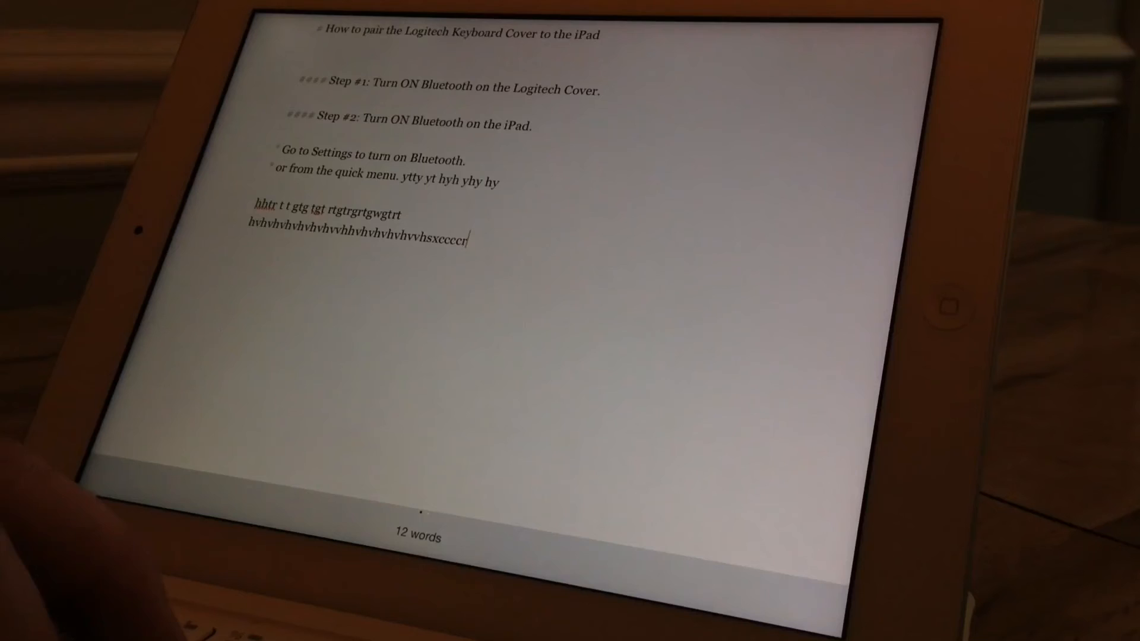
Type 'rf 34f 34 34 34' at the end of the Byword notes.
{"action": "type", "text": "rf 34f 34 34 34"}
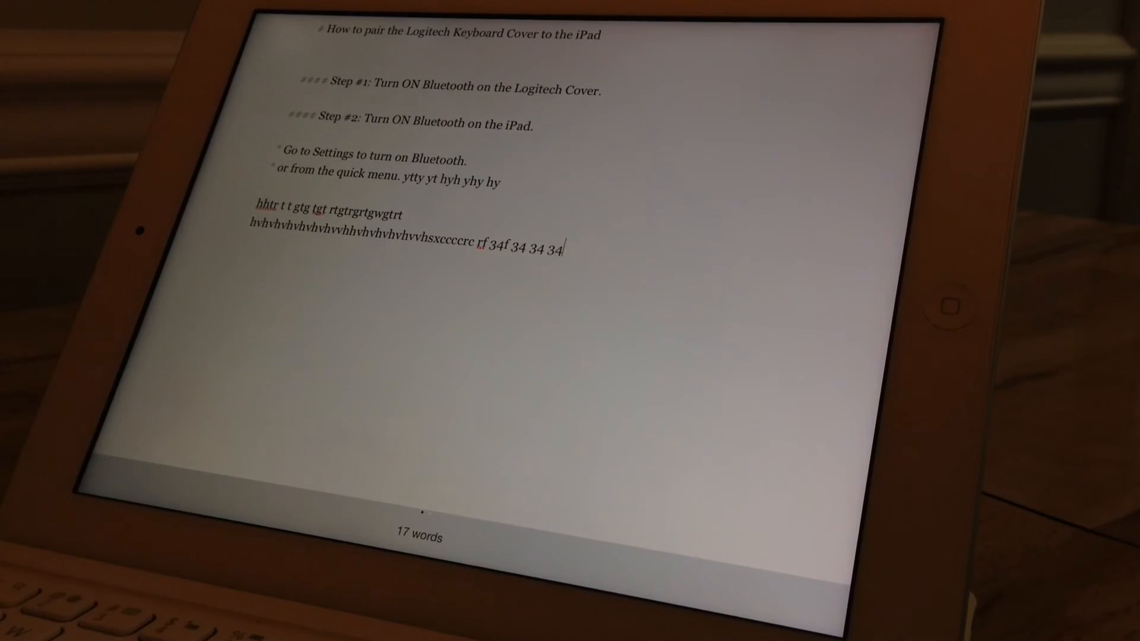